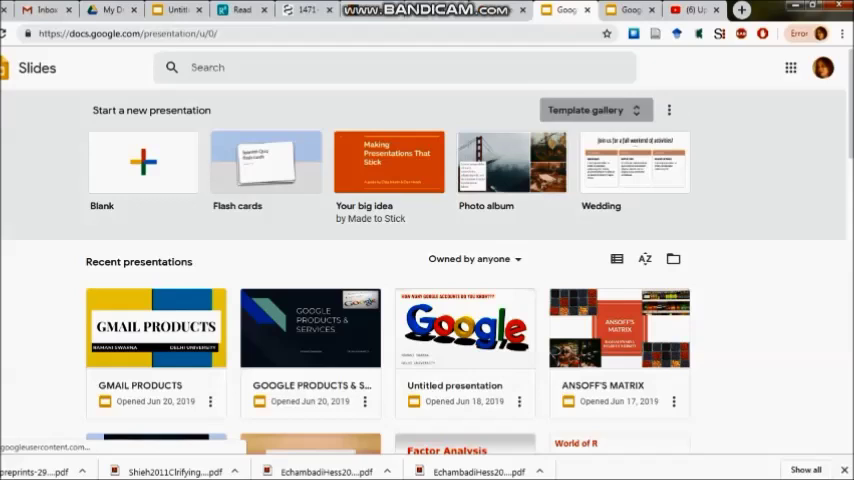
Expand the Template gallery from the Slides home screen to show all presentation templates
left_click(584, 110)
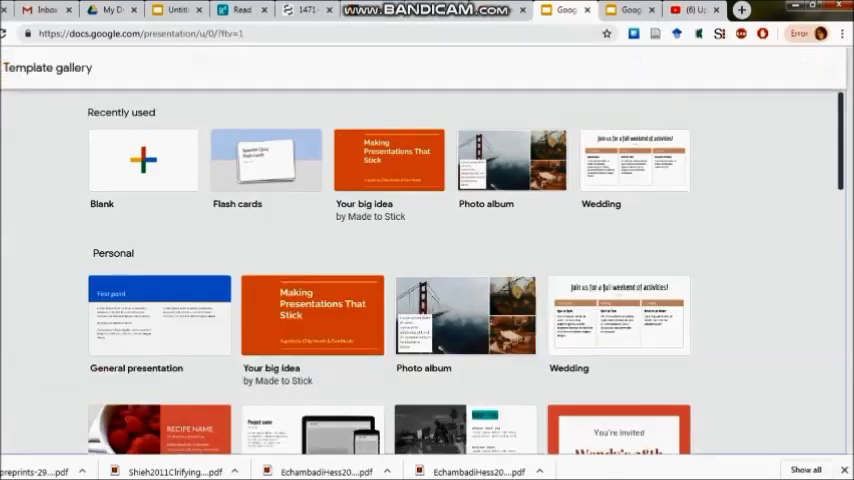
Scroll the gallery past the Personal and Work templates down to the Education section
scroll("down", 3)
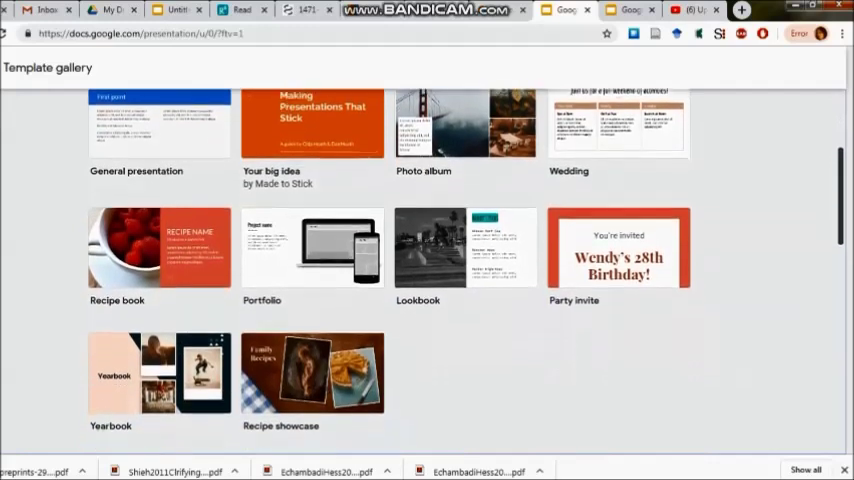
scroll("down", 3)
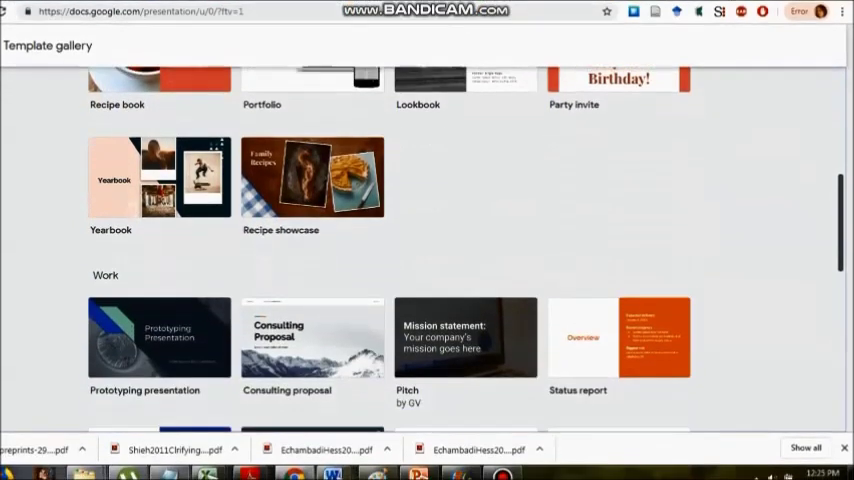
scroll("down", 3)
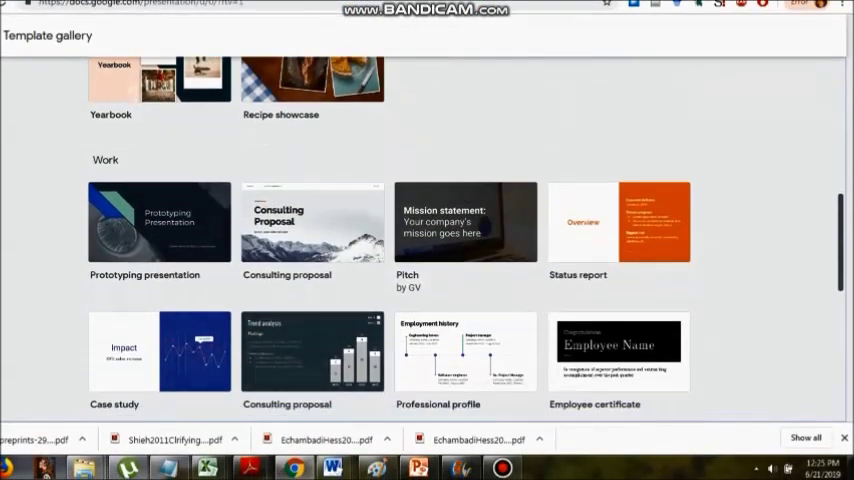
scroll("down", 3)
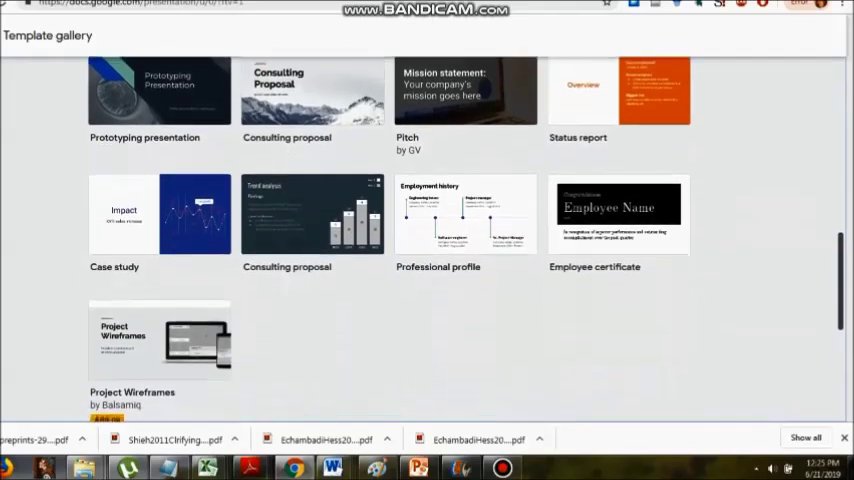
scroll("down", 3)
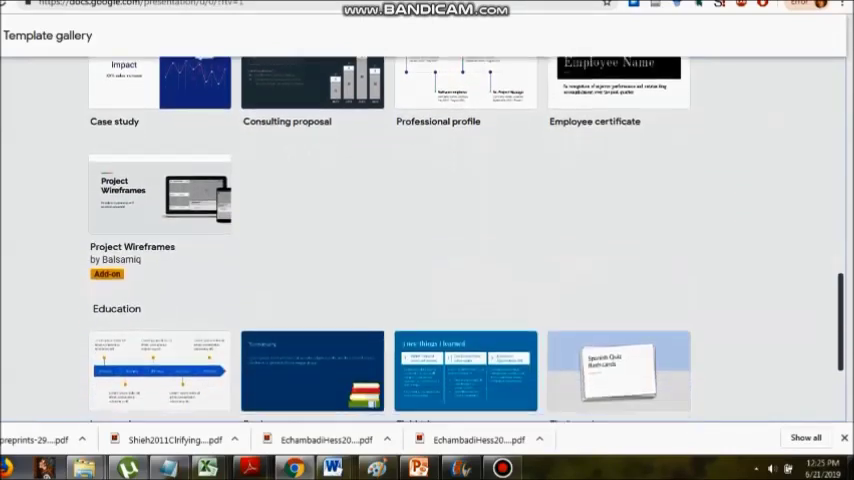
scroll("down", 3)
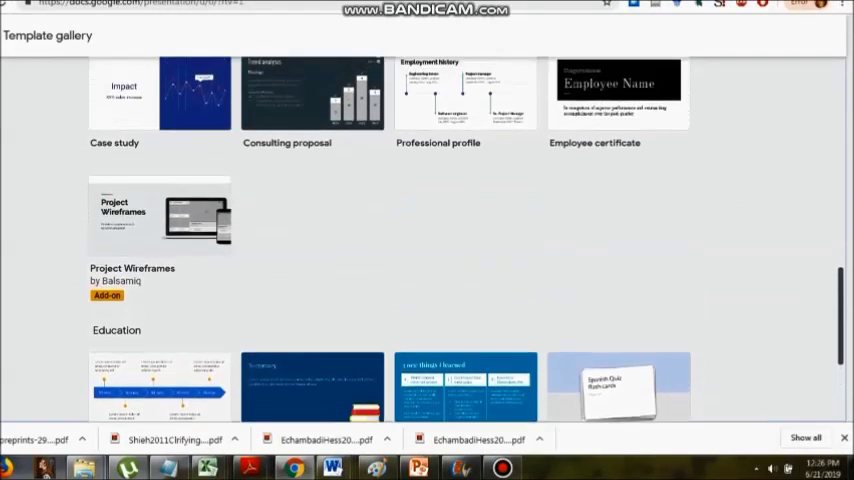
scroll("up", 3)
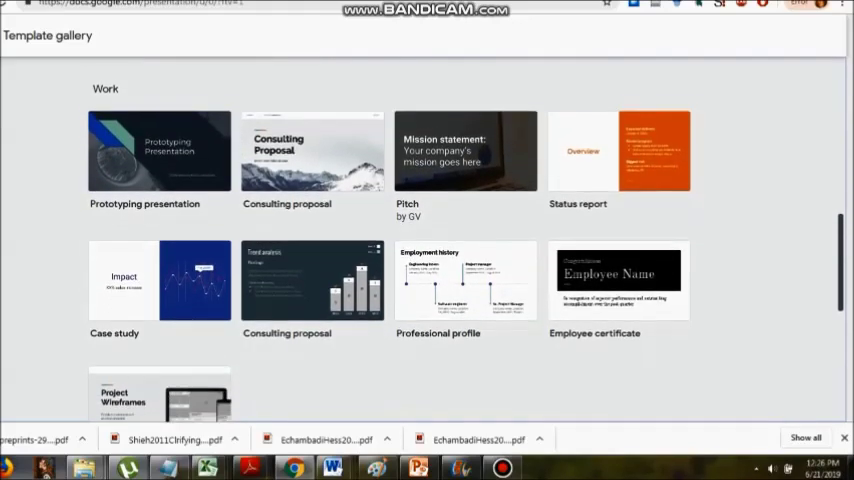
scroll("down", 3)
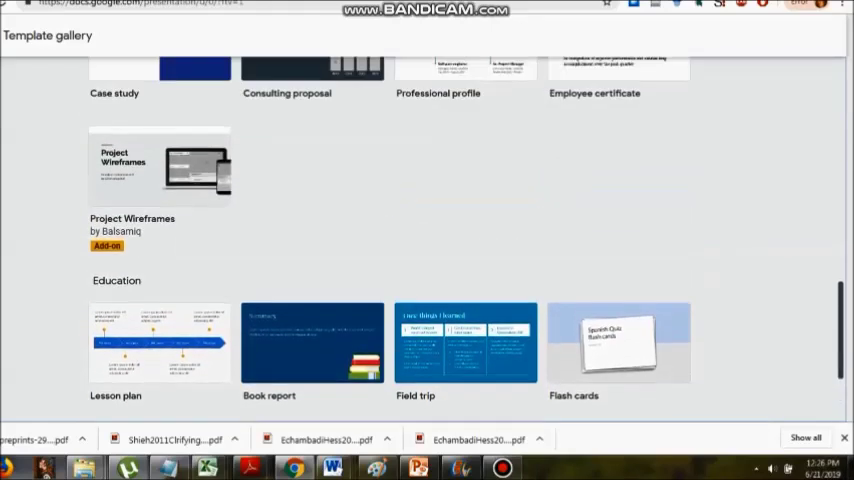
scroll("up", 3)
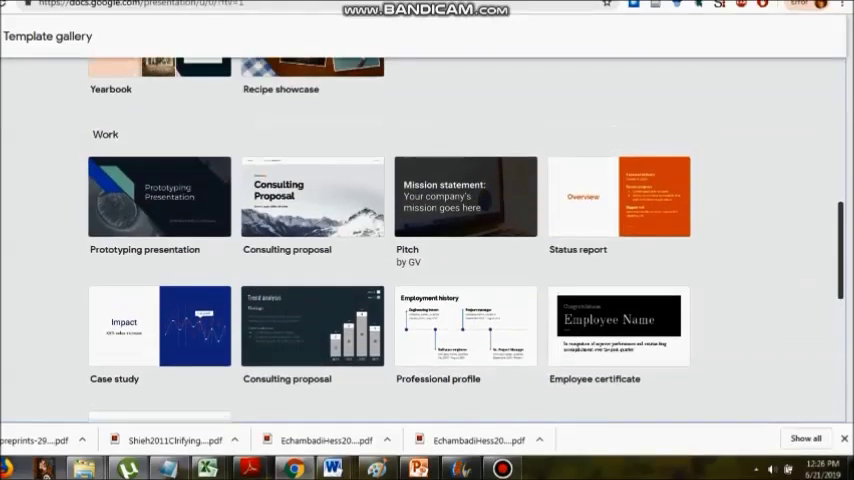
scroll("down", 3)
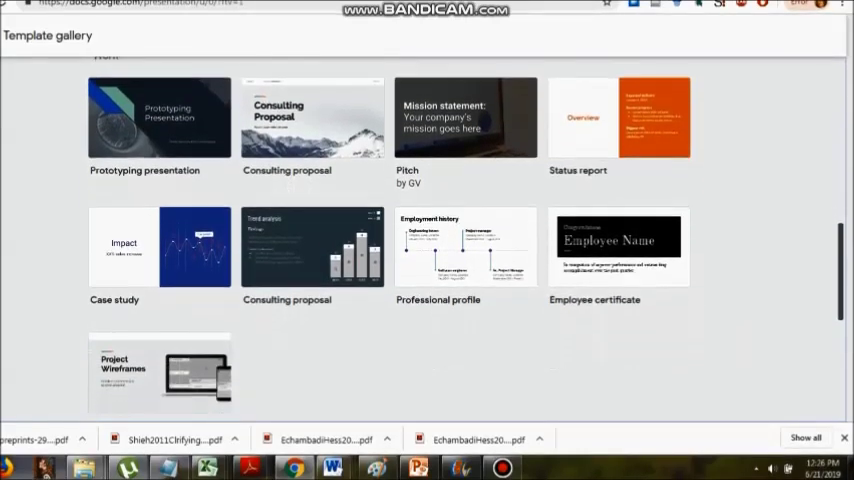
scroll("down", 3)
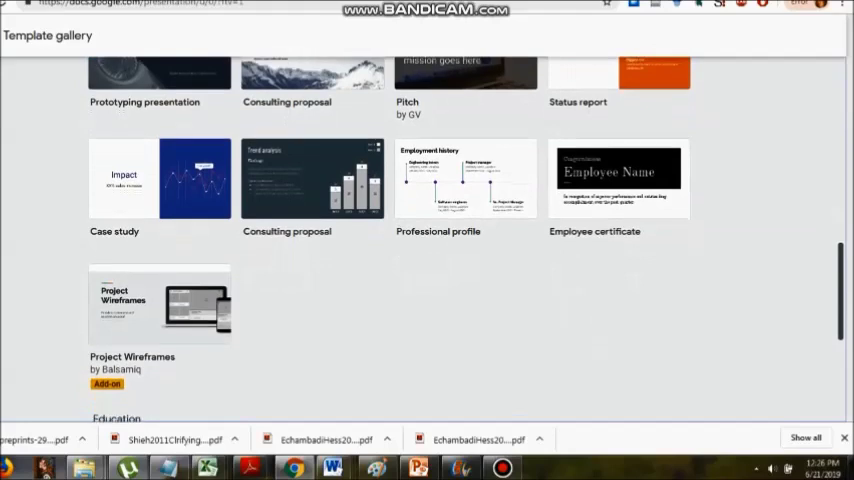
scroll("up", 3)
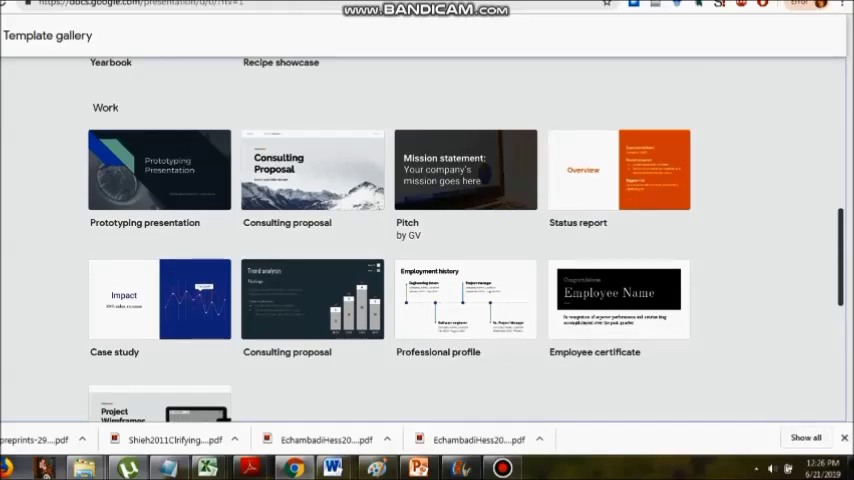
scroll("down", 3)
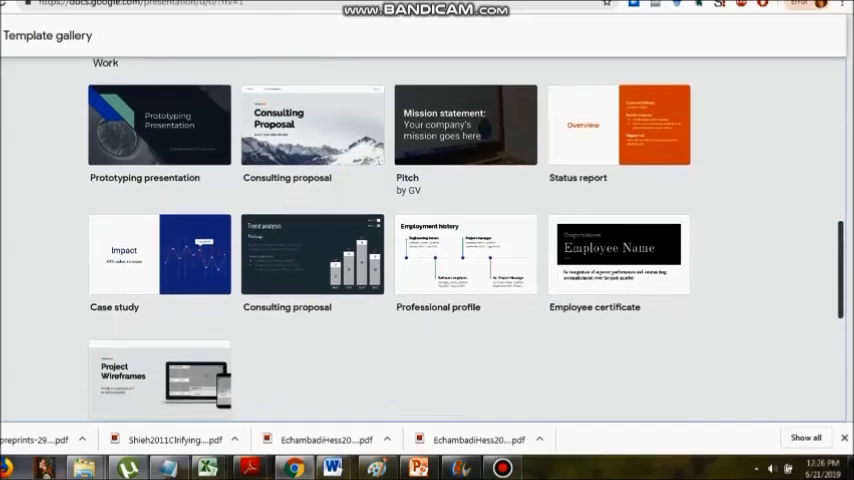
scroll("down", 3)
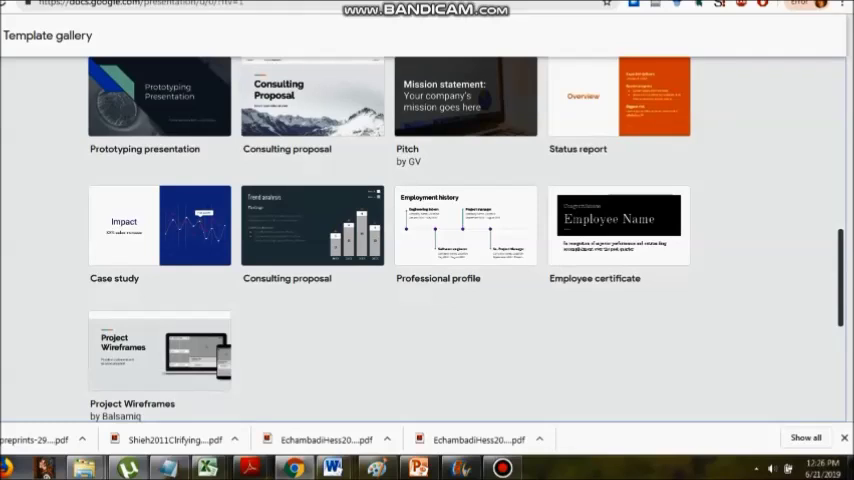
scroll("up", 3)
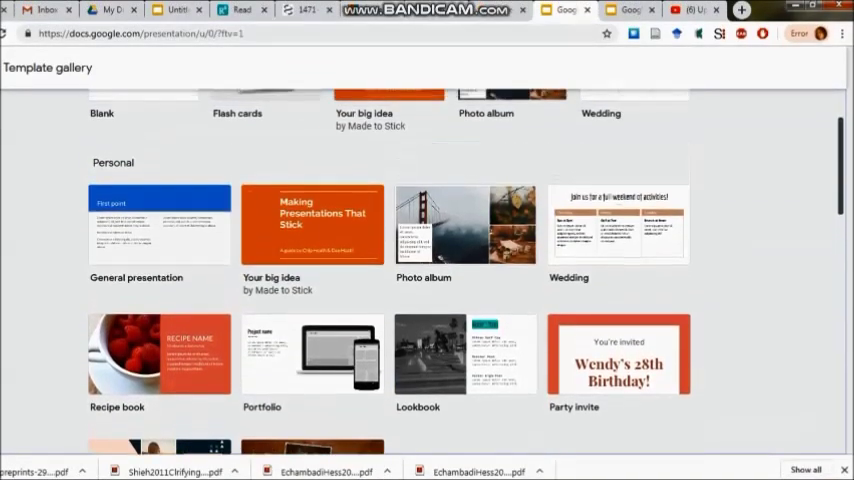
Scroll back through the gallery toward the Personal templates before returning to the home screen
scroll("down", 3)
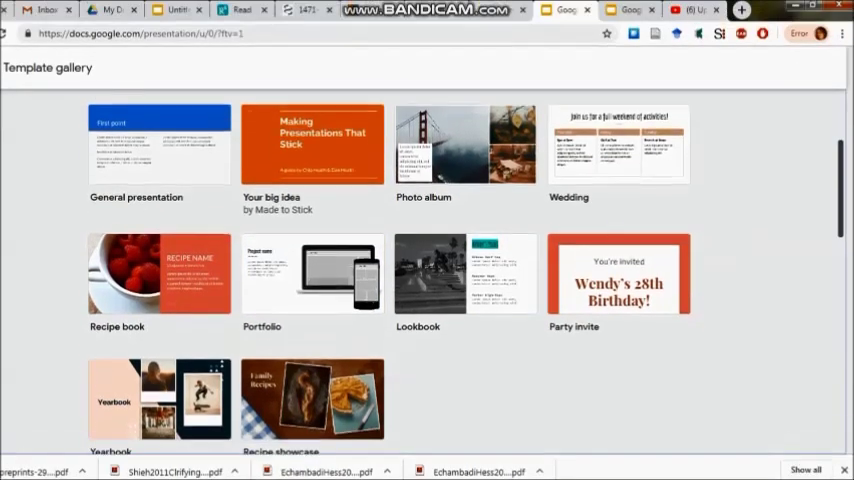
scroll("down", 3)
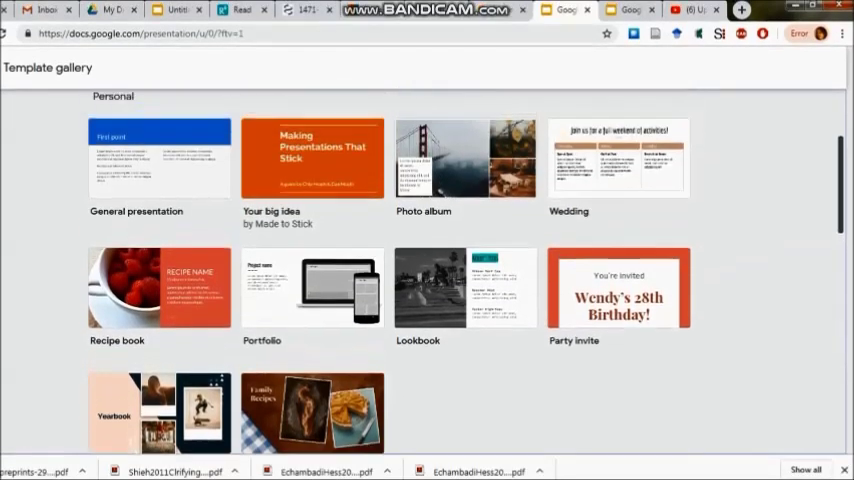
scroll("up", 3)
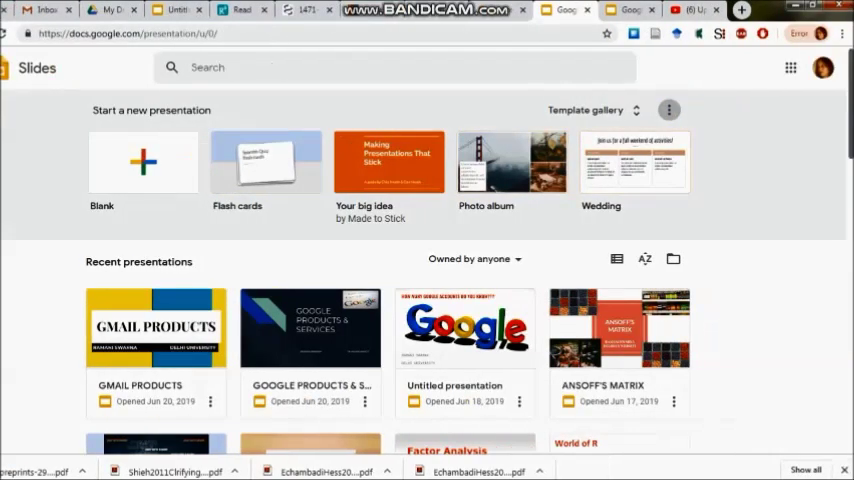
scroll("down", 3)
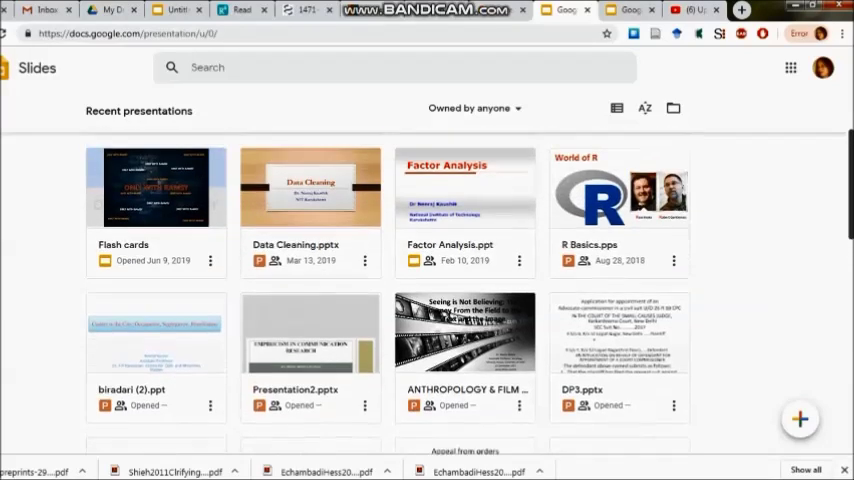
scroll("down", 3)
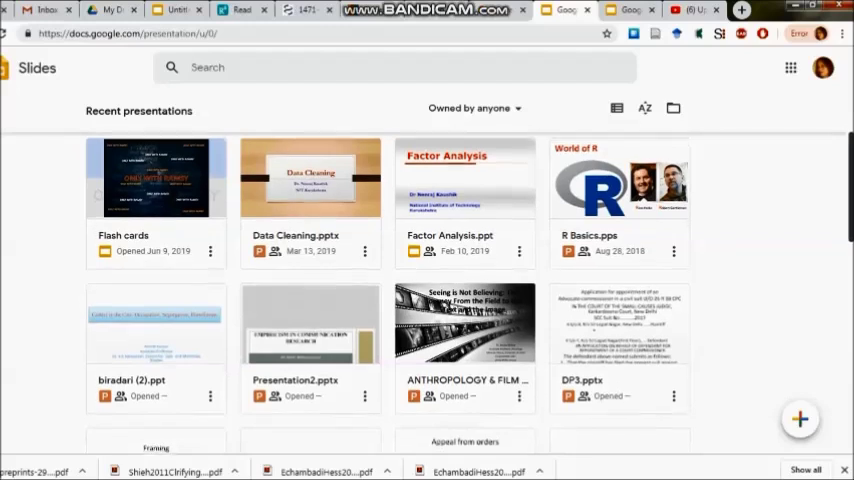
scroll("down", 3)
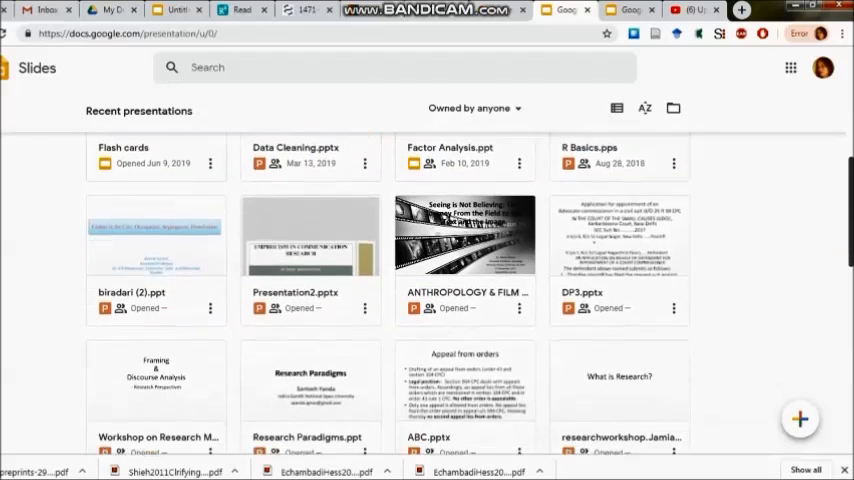
scroll("down", 3)
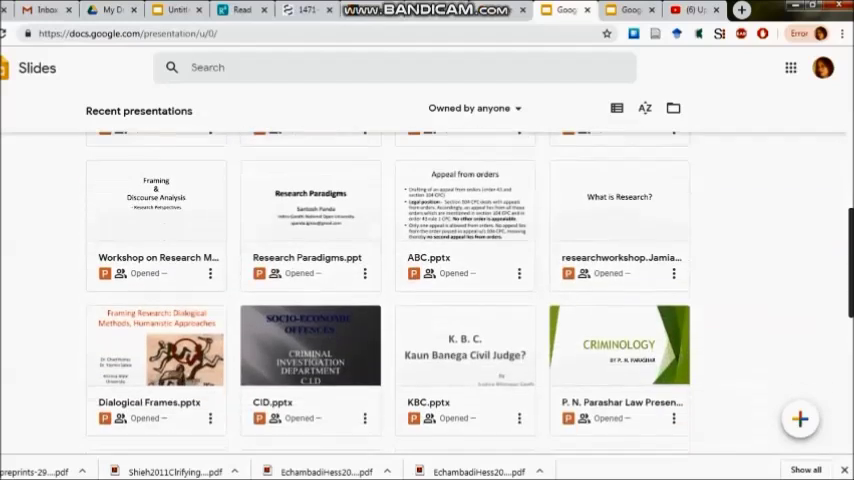
scroll("down", 3)
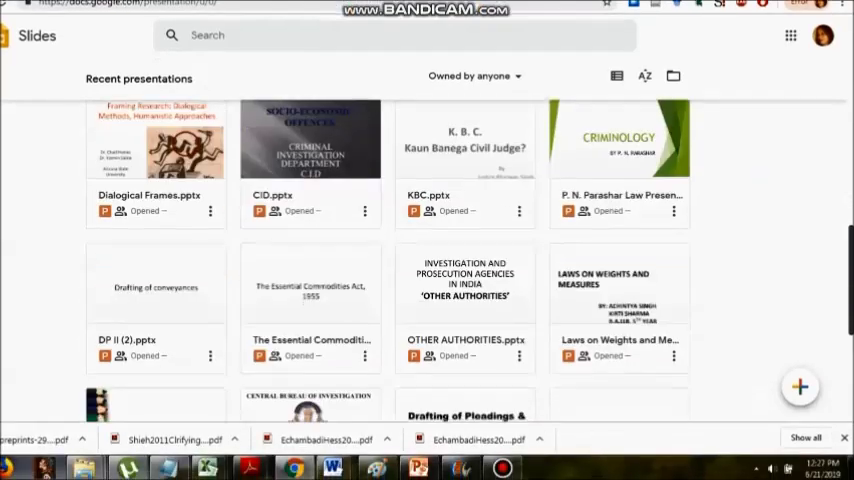
scroll("down", 3)
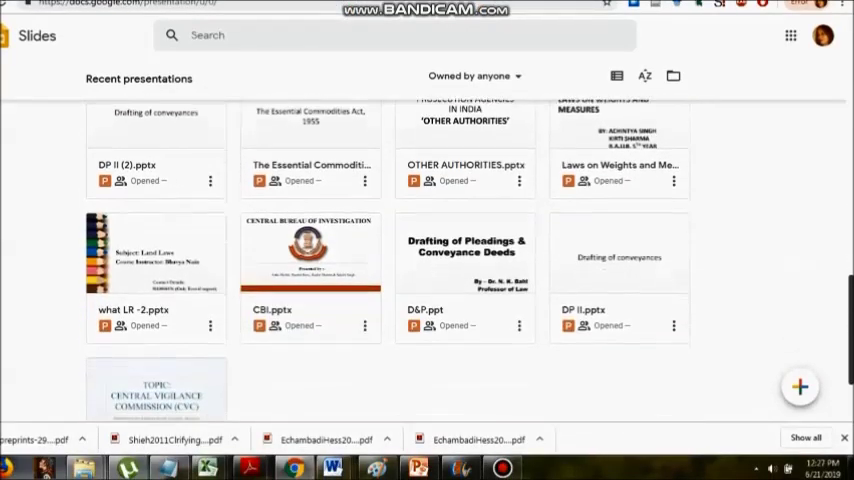
scroll("down", 3)
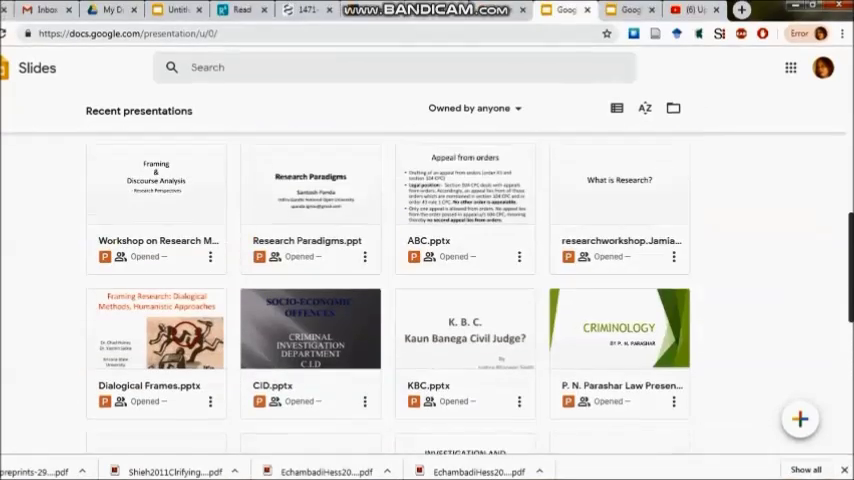
scroll("down", 3)
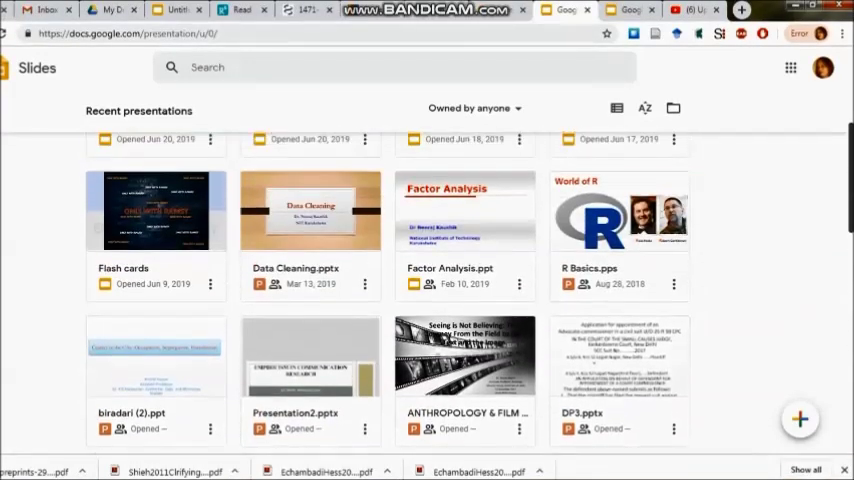